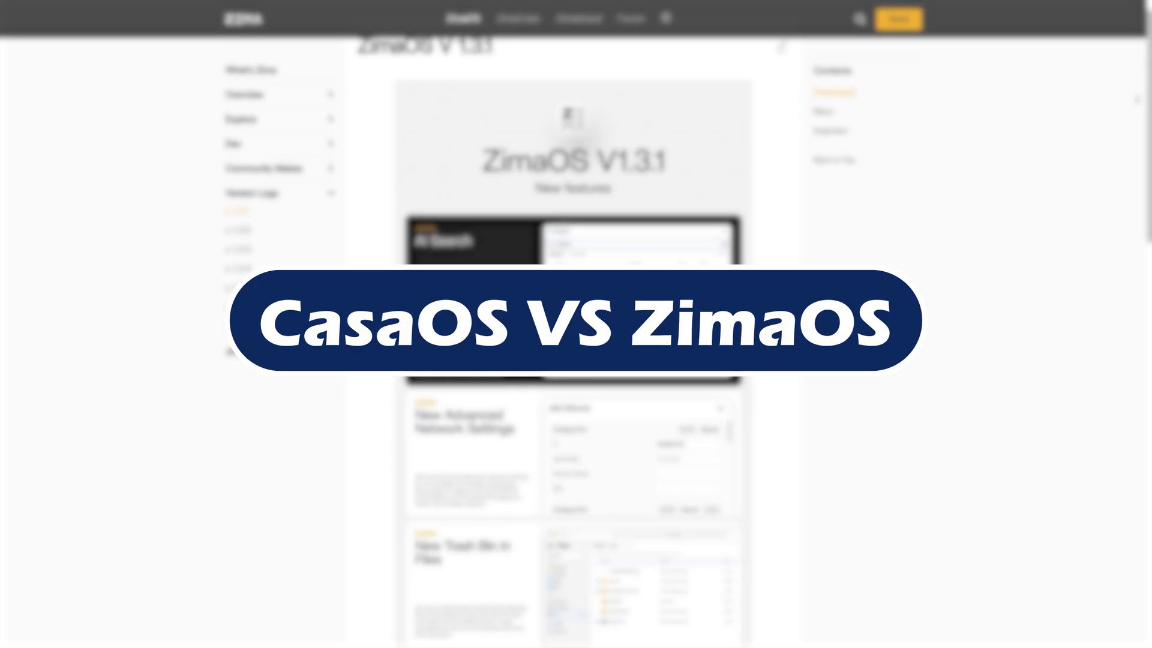
Scroll down through the ZimaOS V1.3.0 release notes' features and fixes
scroll(down, 3)
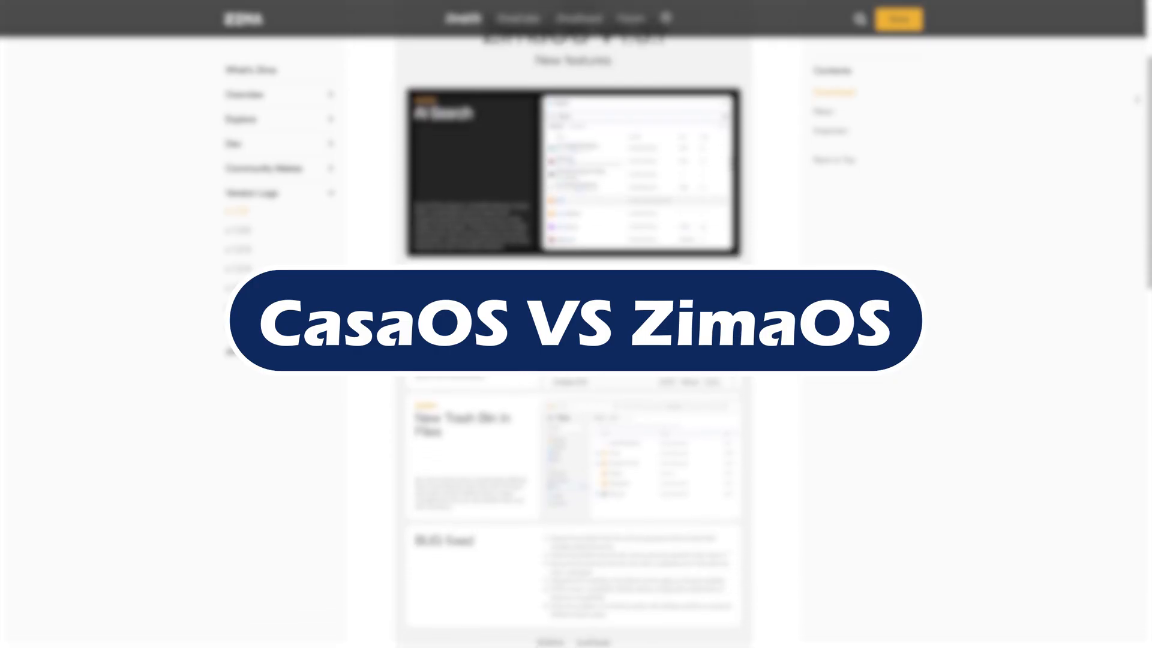
scroll(down, 3)
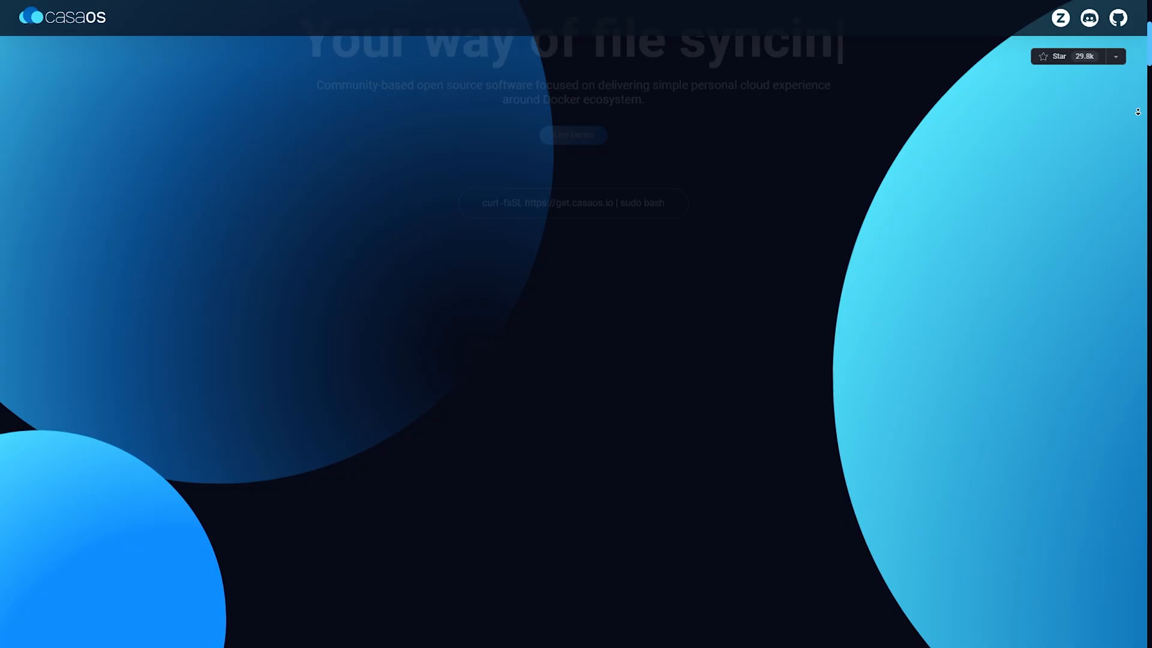
scroll(down, 3)
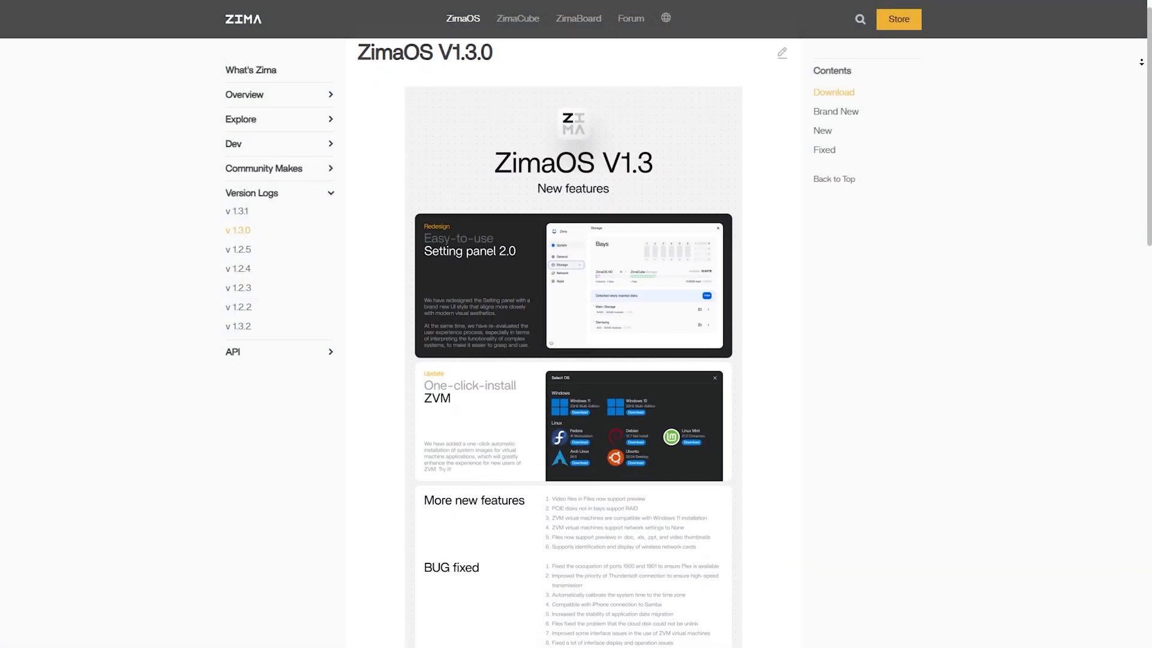
scroll(down, 3)
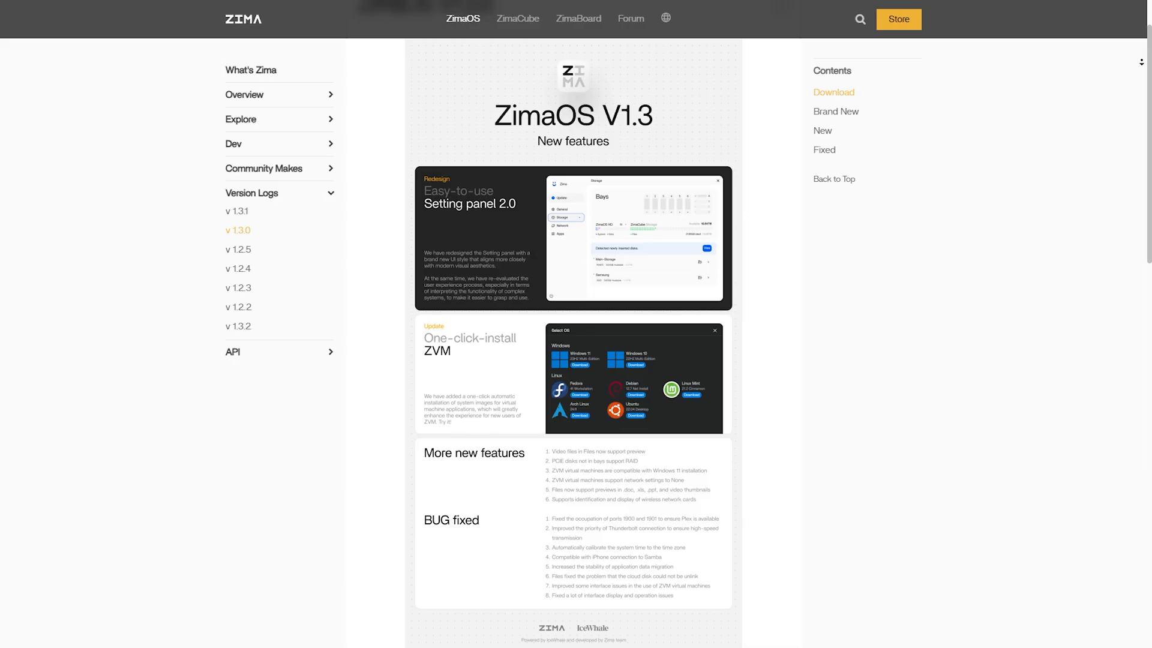
scroll(down, 3)
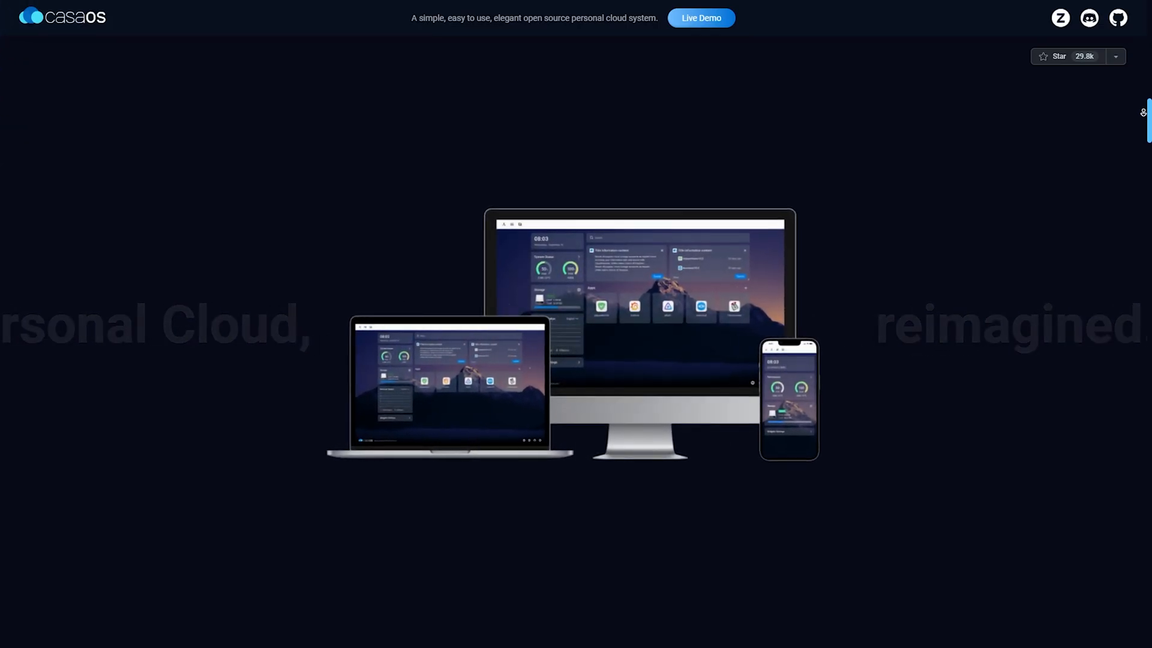
scroll(down, 3)
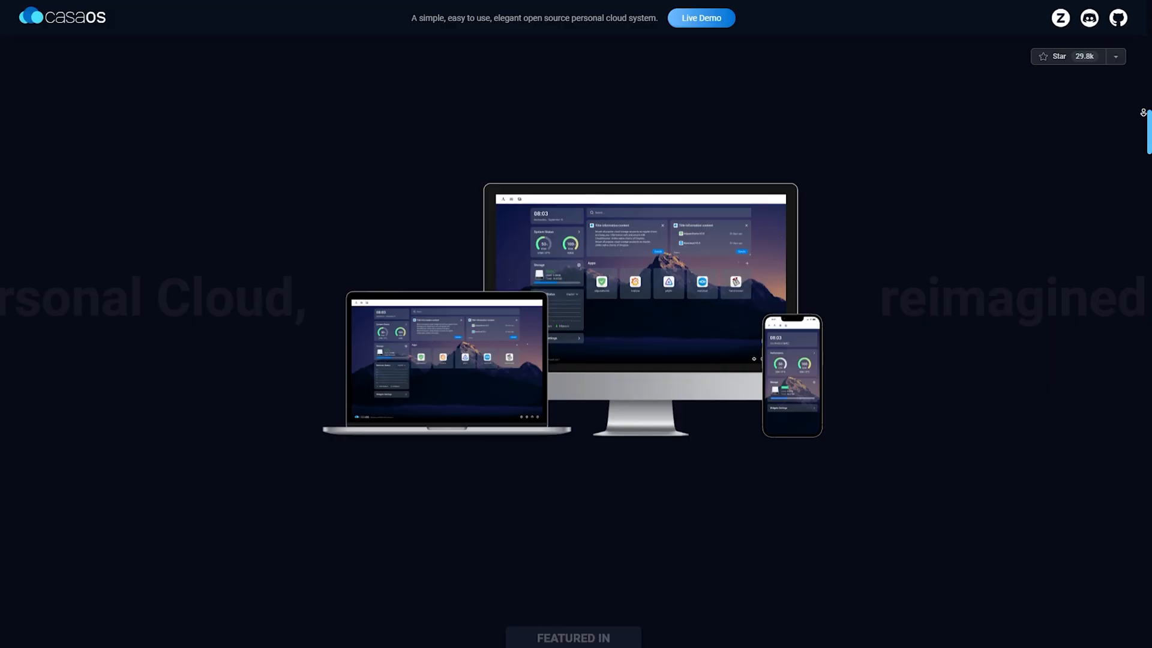
scroll(down, 3)
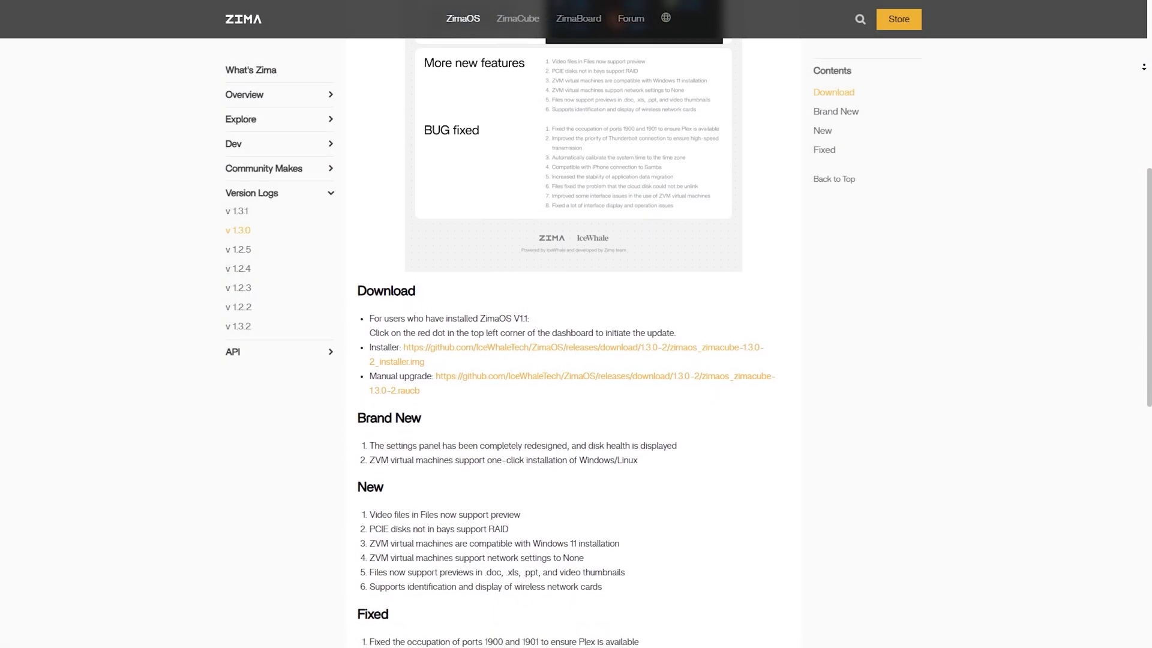
scroll(down, 3)
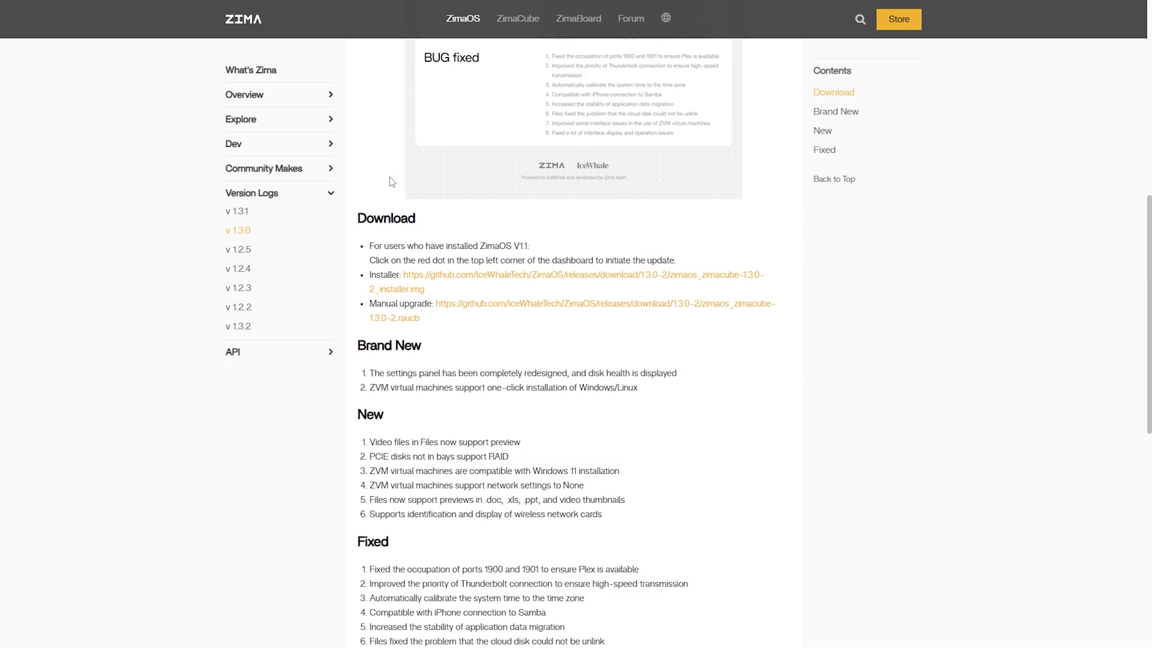
Switch to the ZimaOS V1.3.1 release notes under Version Logs and scroll its new features
click(237, 211)
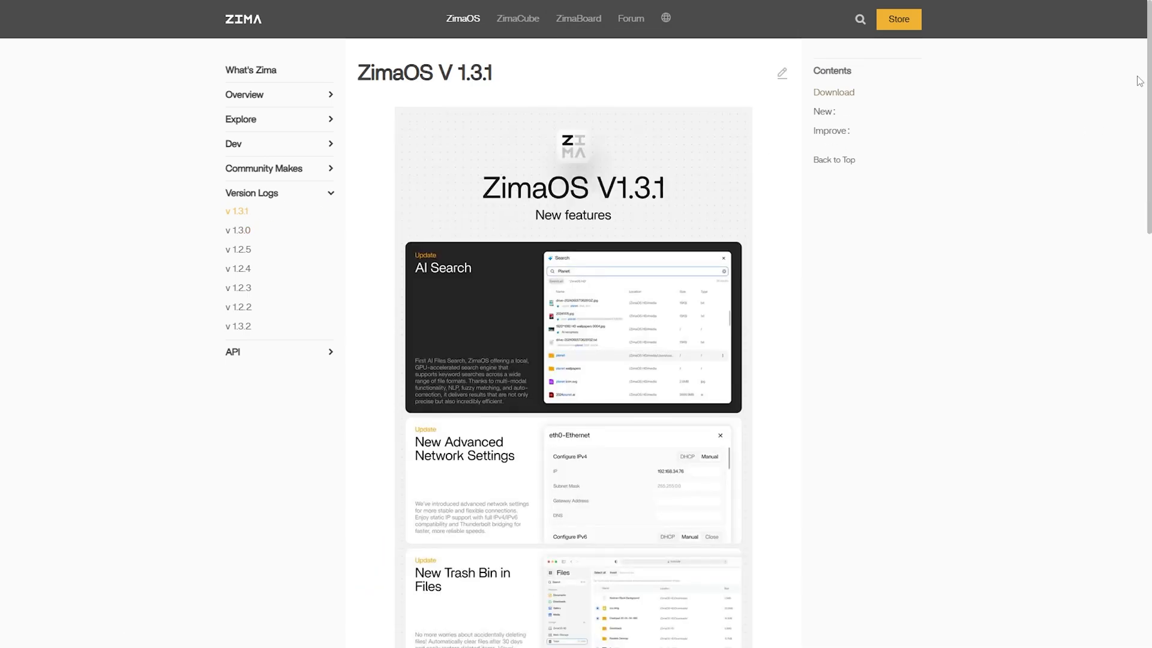
scroll(down, 3)
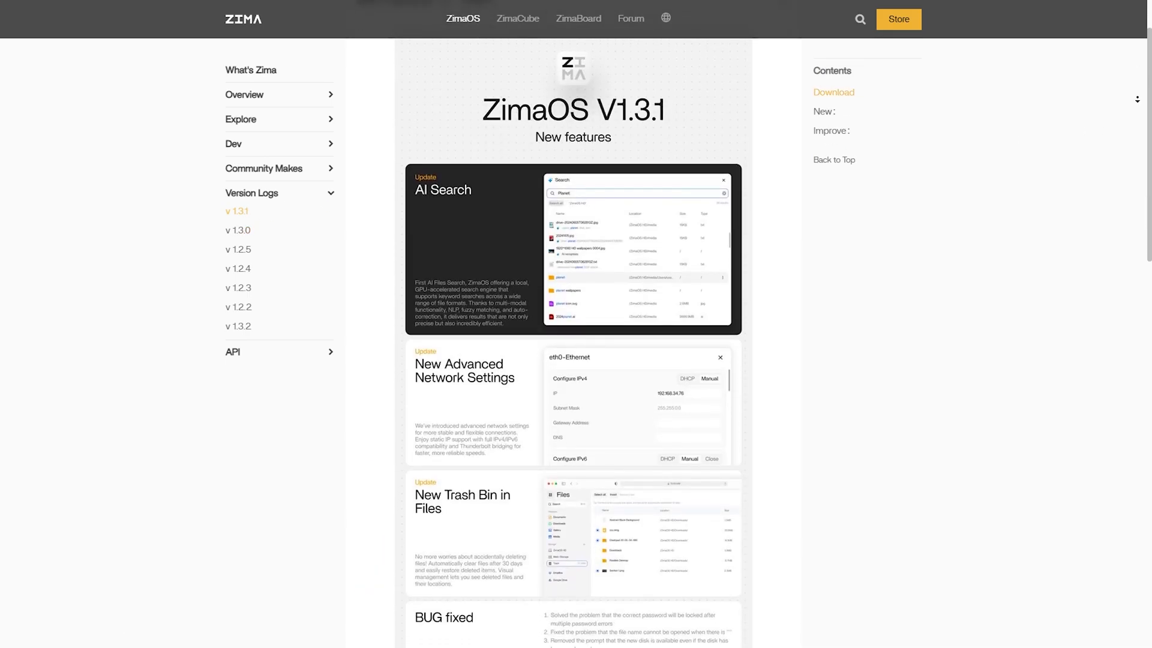
scroll(down, 3)
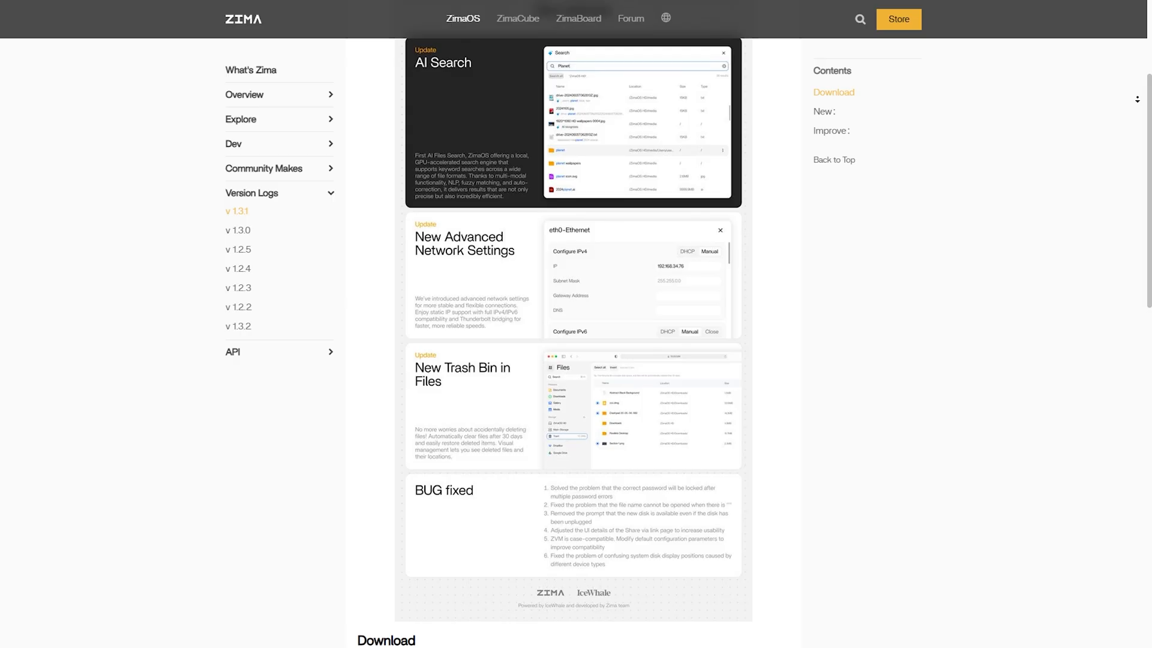
scroll(down, 3)
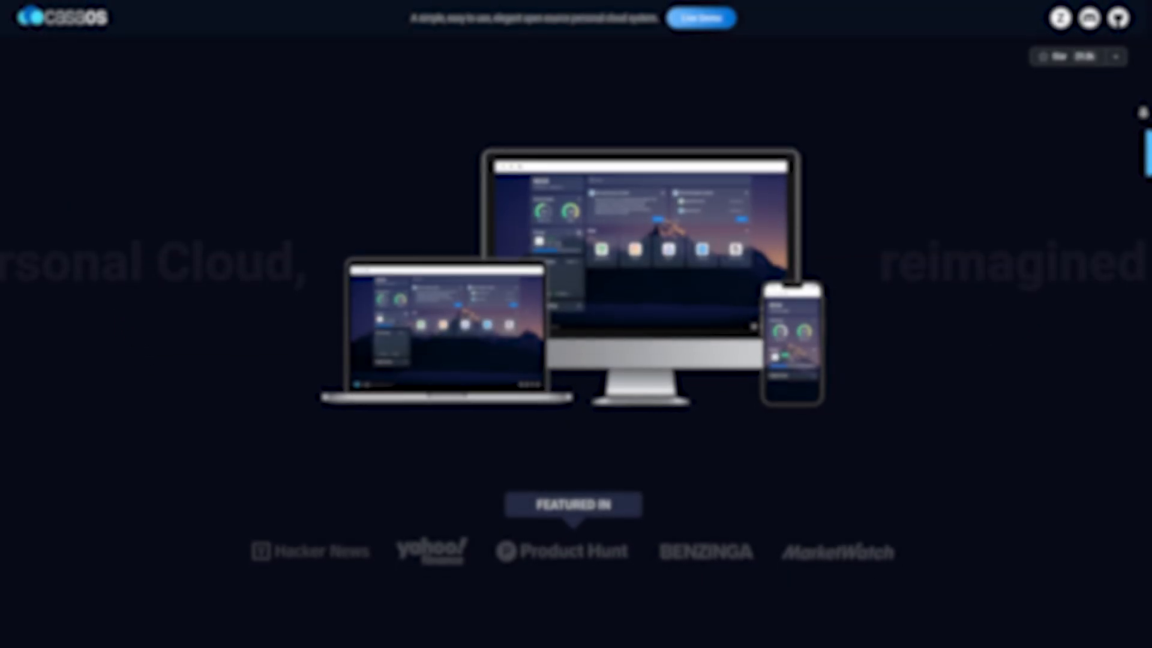
scroll(down, 3)
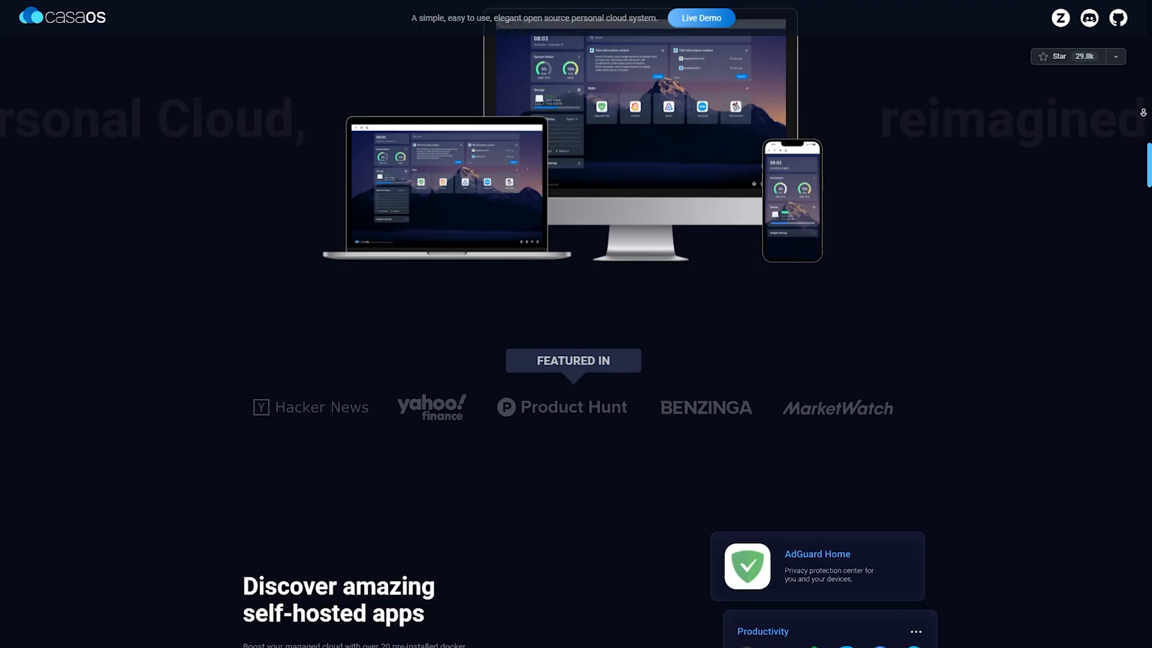
scroll(down, 3)
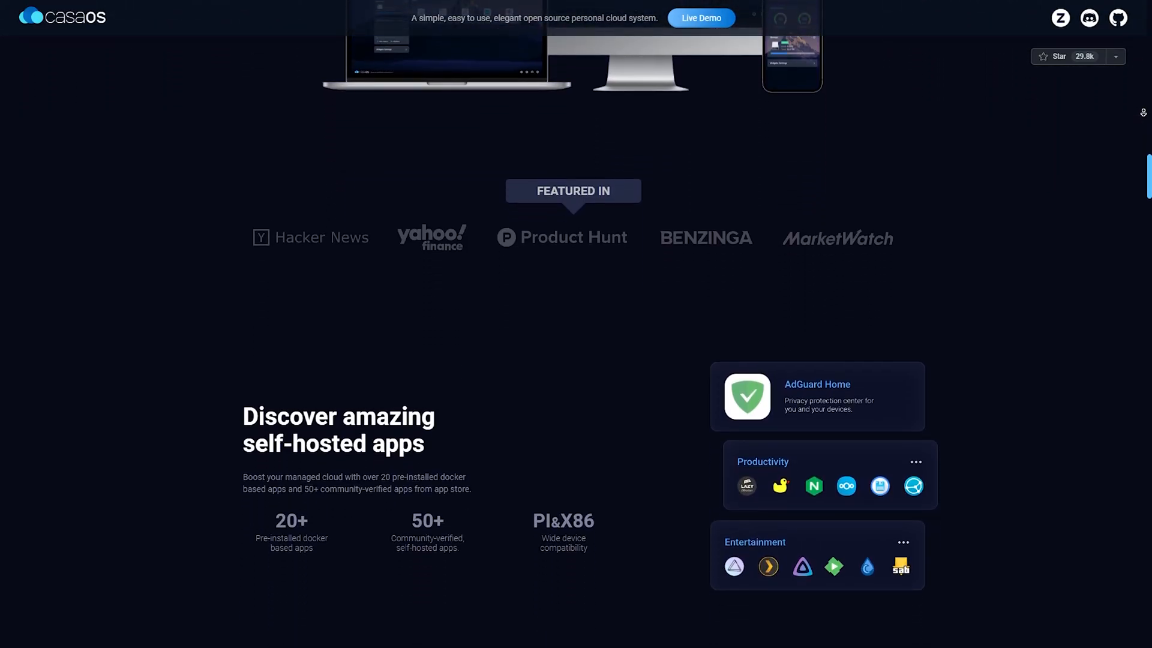
scroll(down, 3)
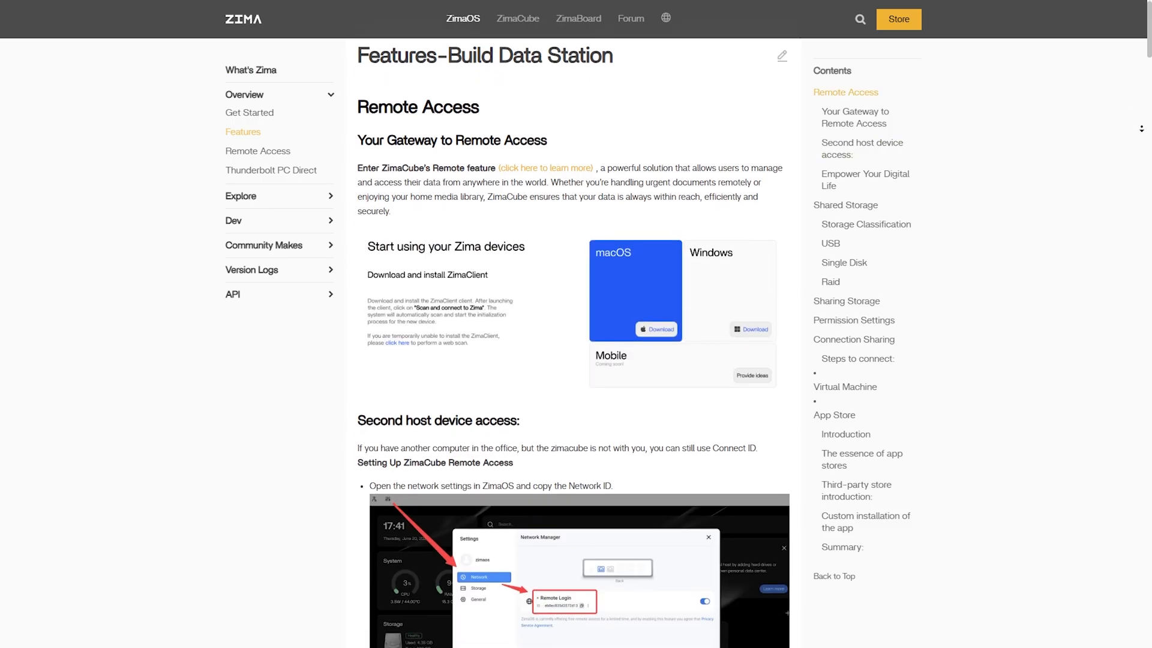
Scroll through the Remote Access guide
scroll(down, 3)
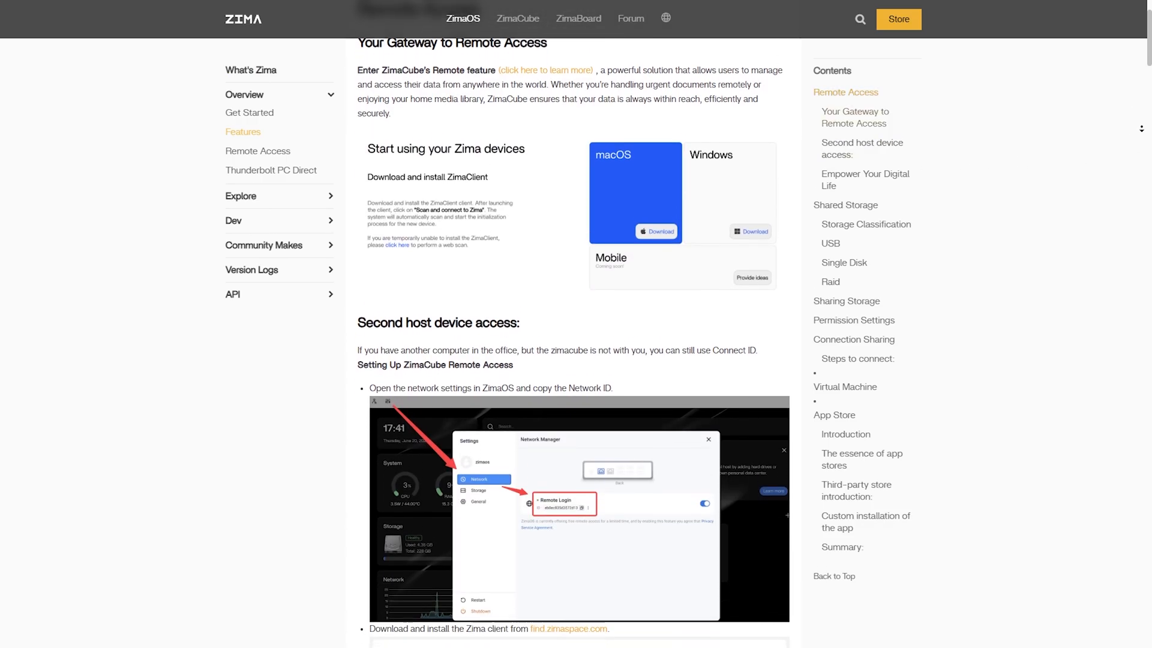
scroll(down, 3)
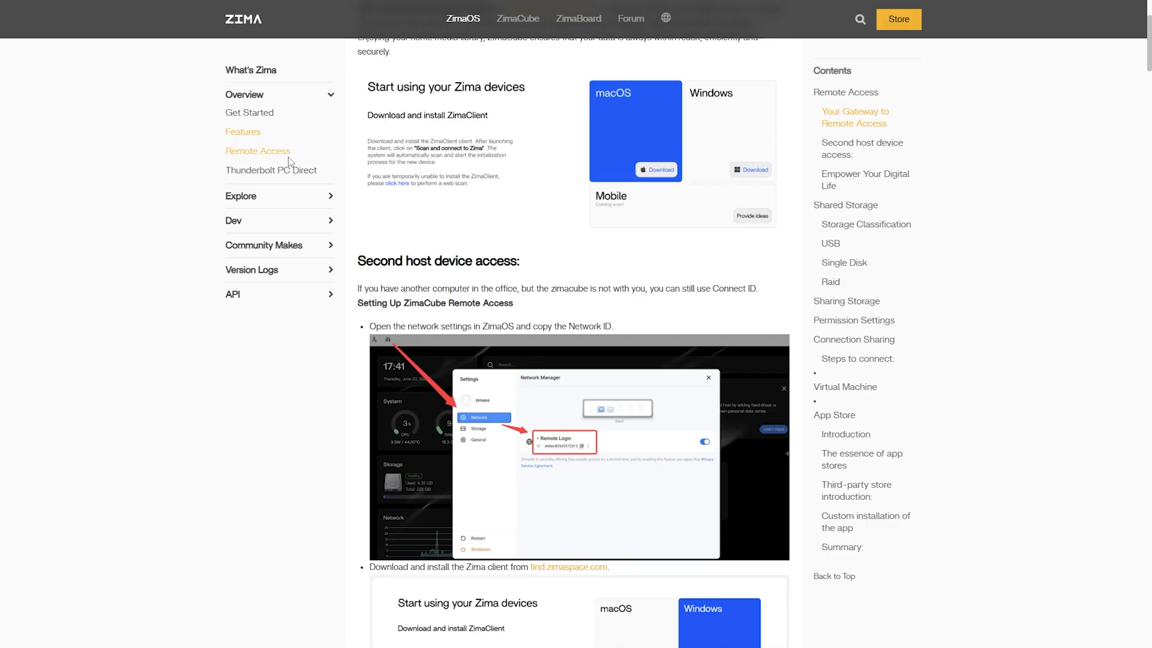
scroll(up, 3)
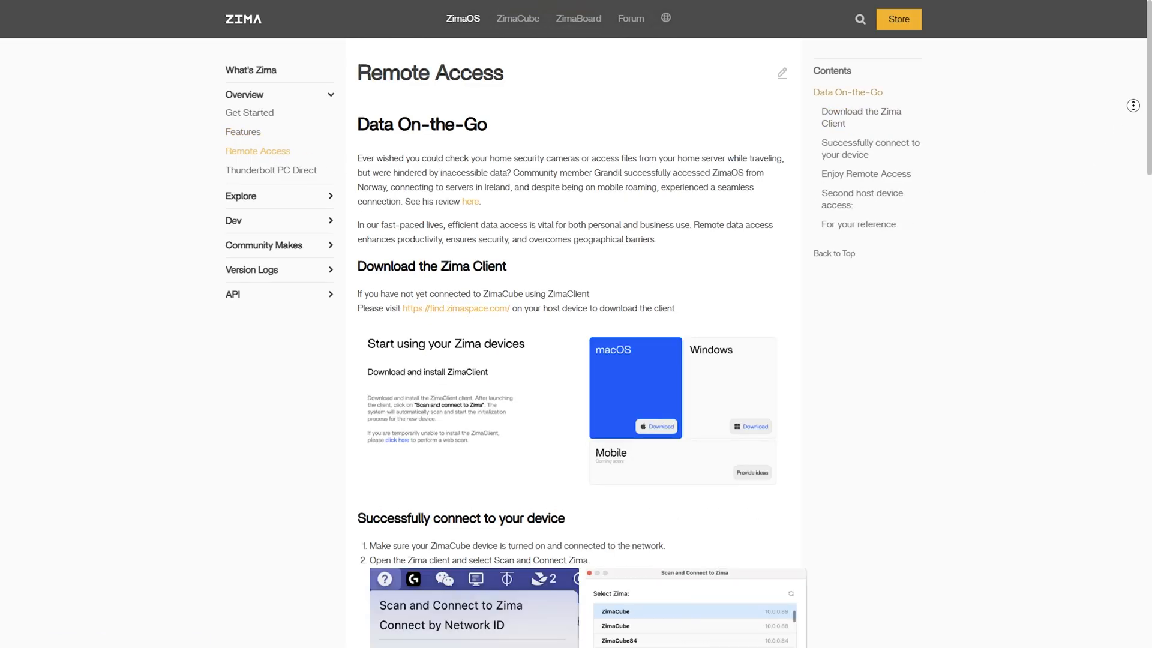
scroll(down, 3)
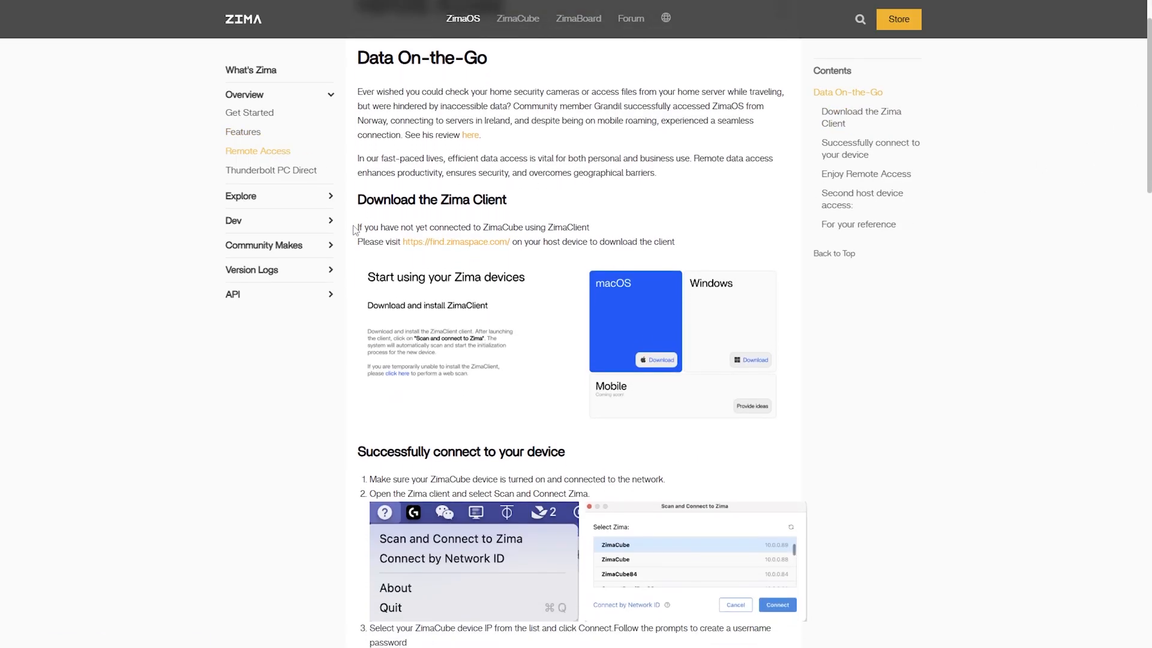
Move to the Thunderbolt PC Direct guide and scroll through its Mac connection steps
click(270, 170)
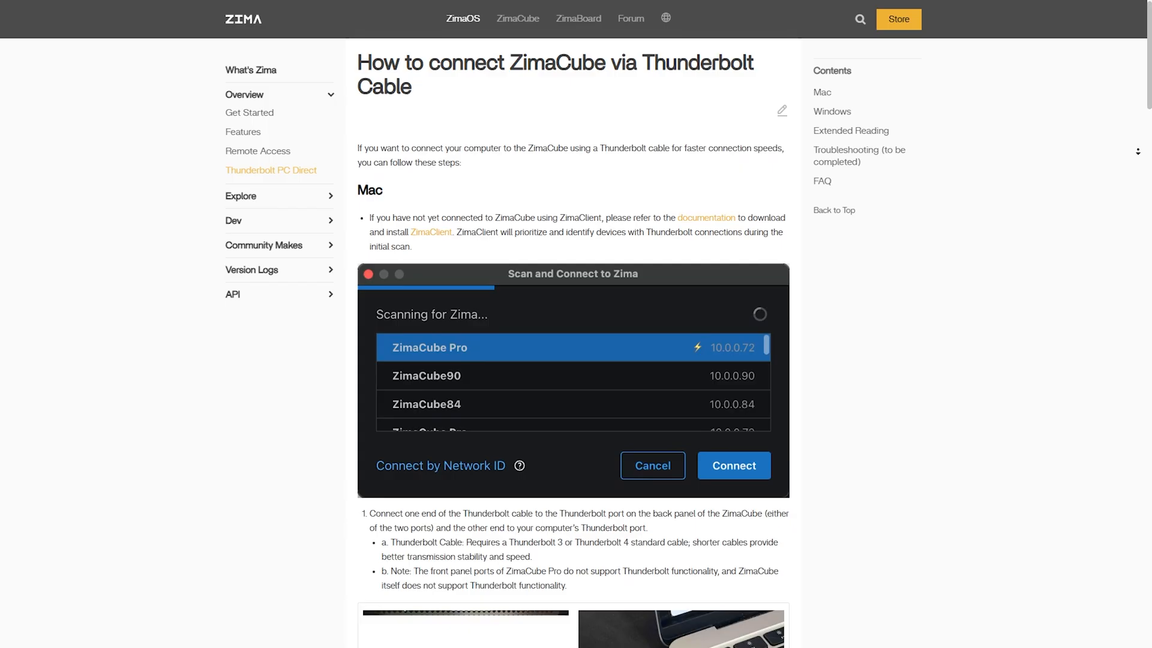
scroll(down, 3)
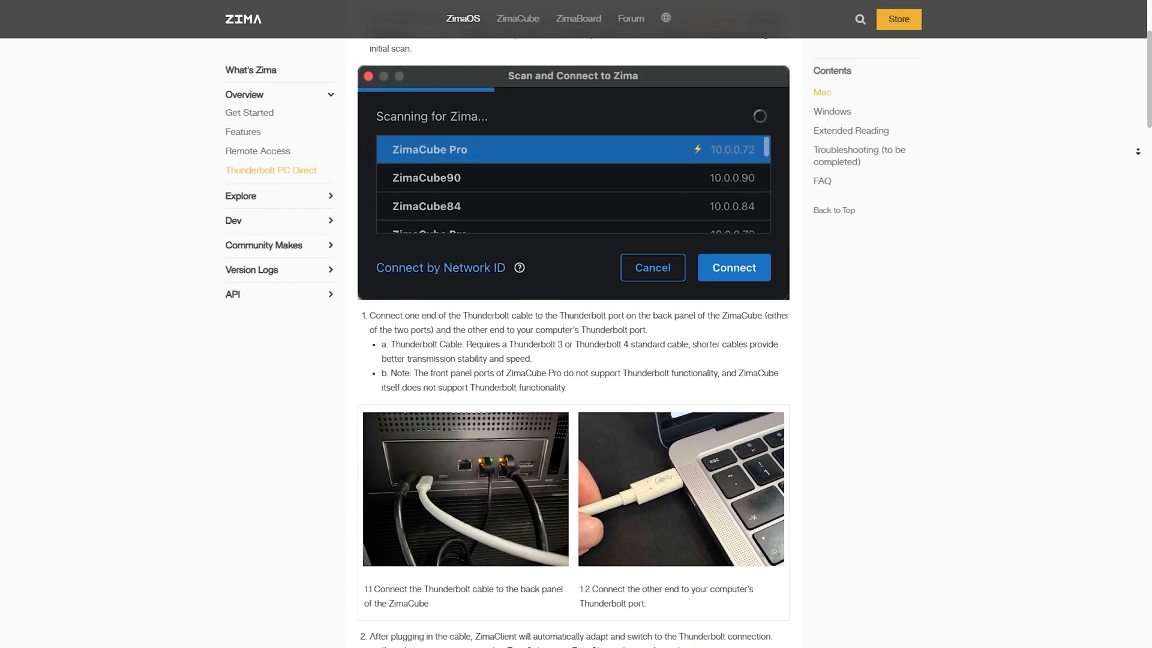
scroll(down, 3)
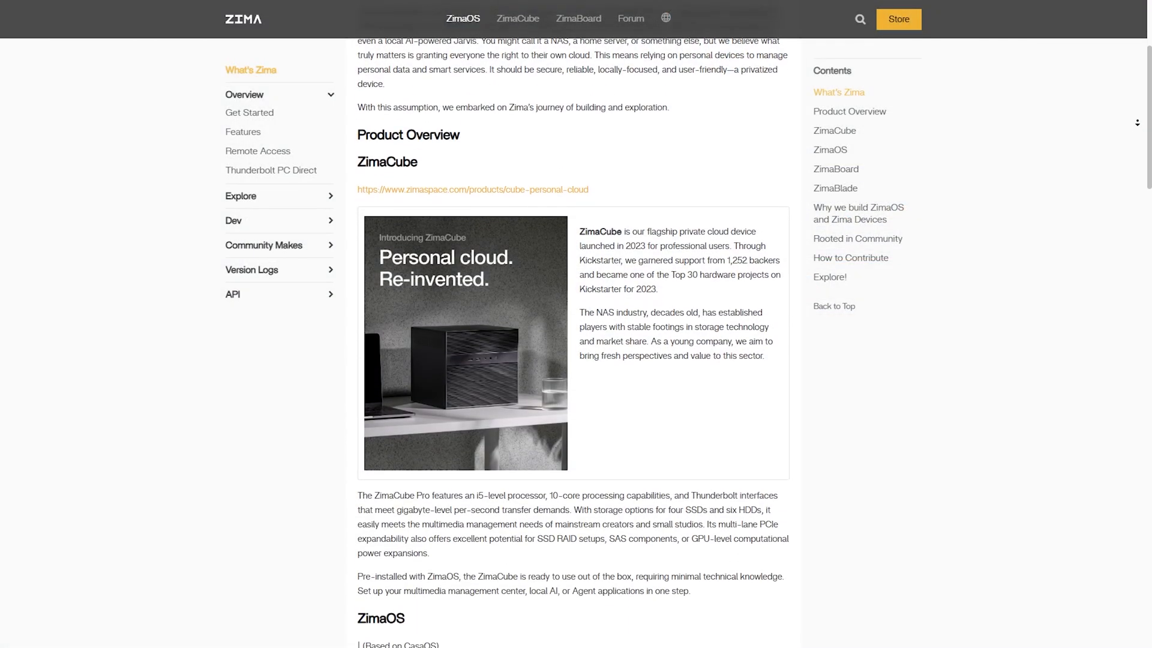
Jump to the ZimaOS section of What's Zima and scroll through ZimaBoard, ZimaBlade and Why we build
click(829, 150)
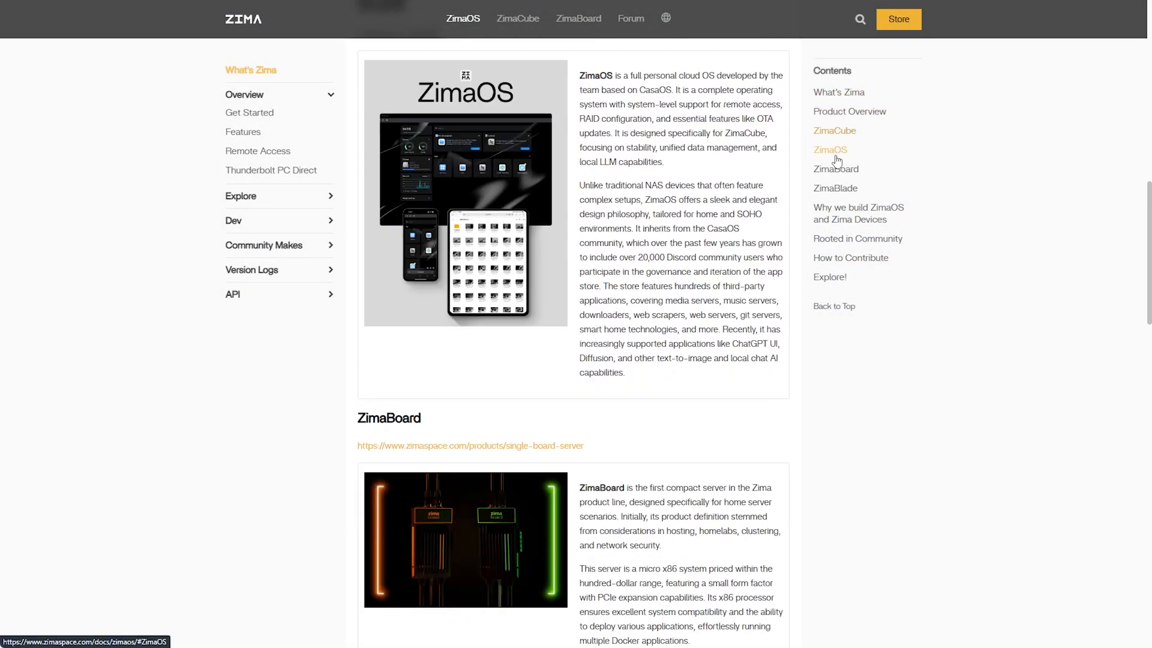
scroll(down, 3)
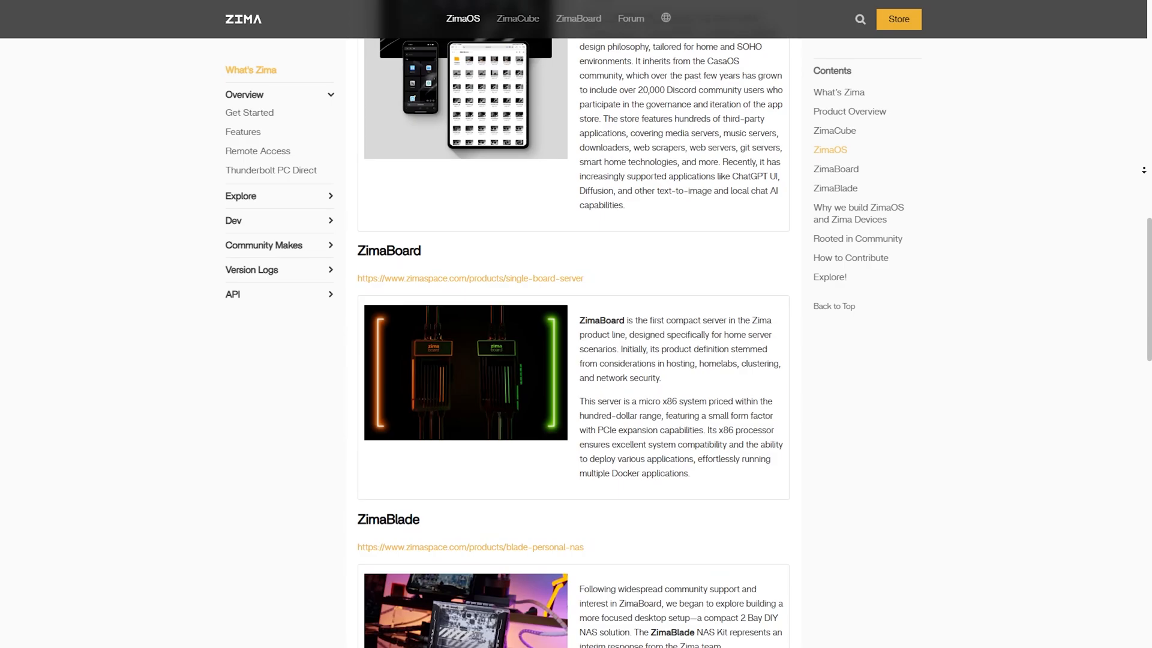
scroll(down, 3)
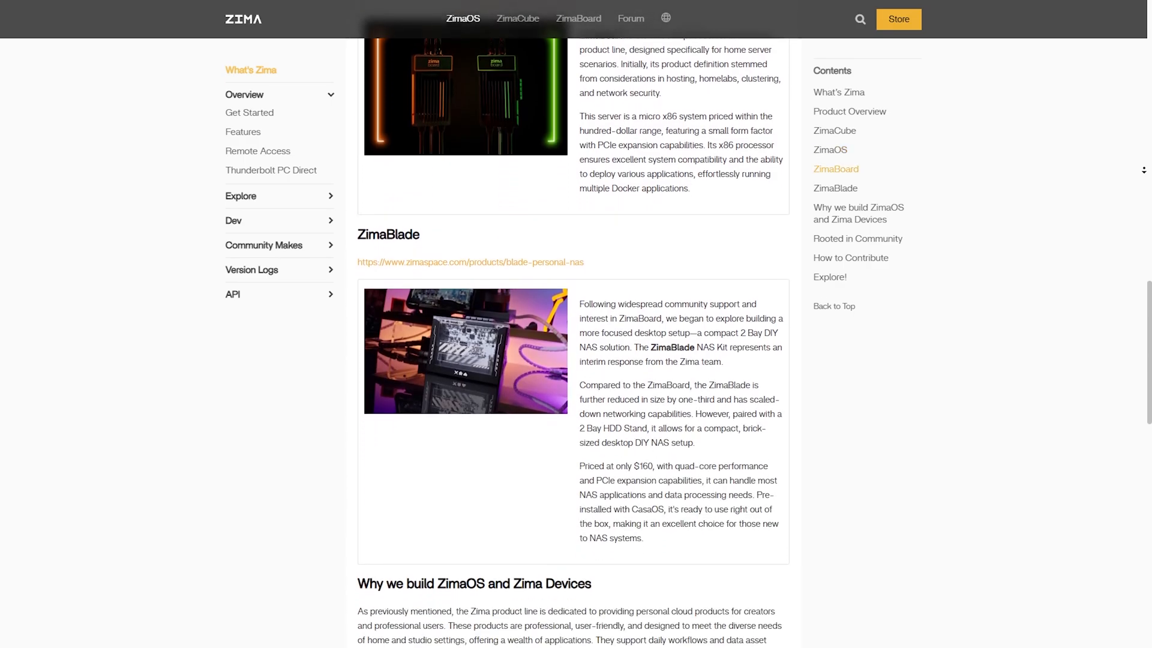
scroll(down, 3)
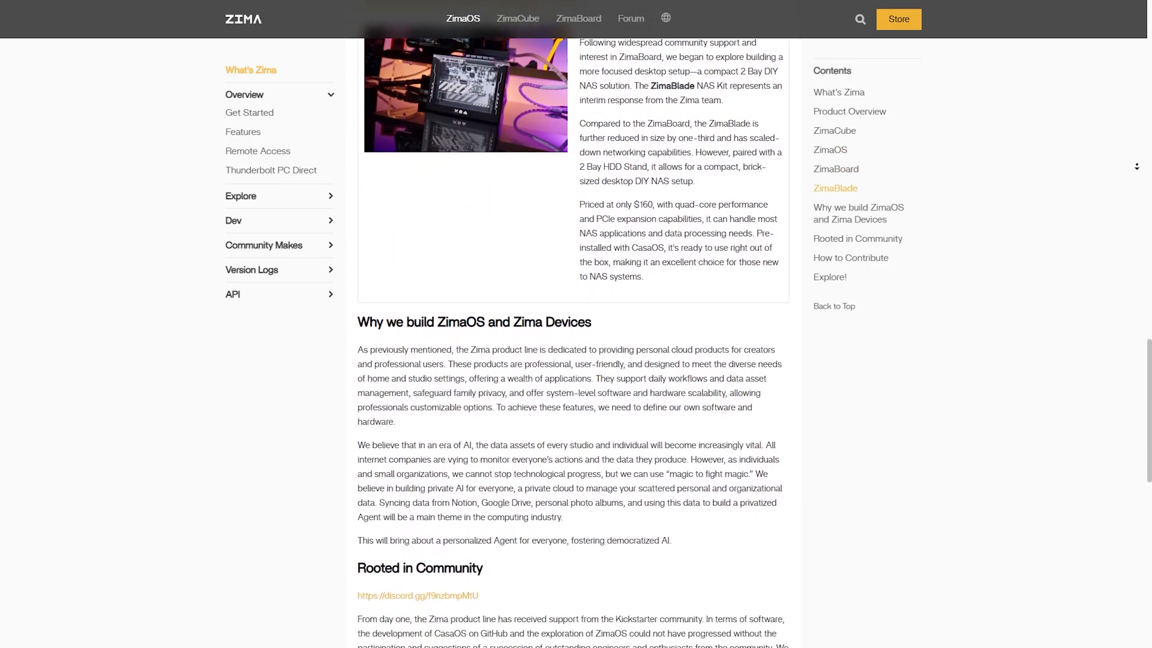
scroll(down, 3)
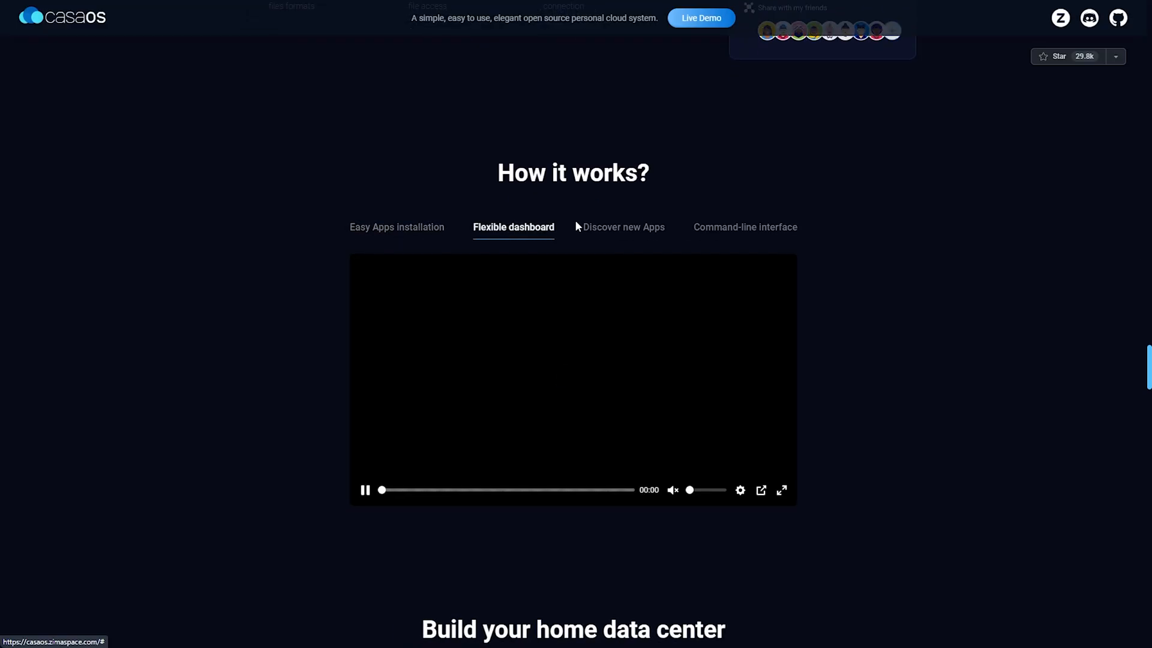
Show the Discover new Apps demo, then the Command-line interface demo in How it works
click(622, 227)
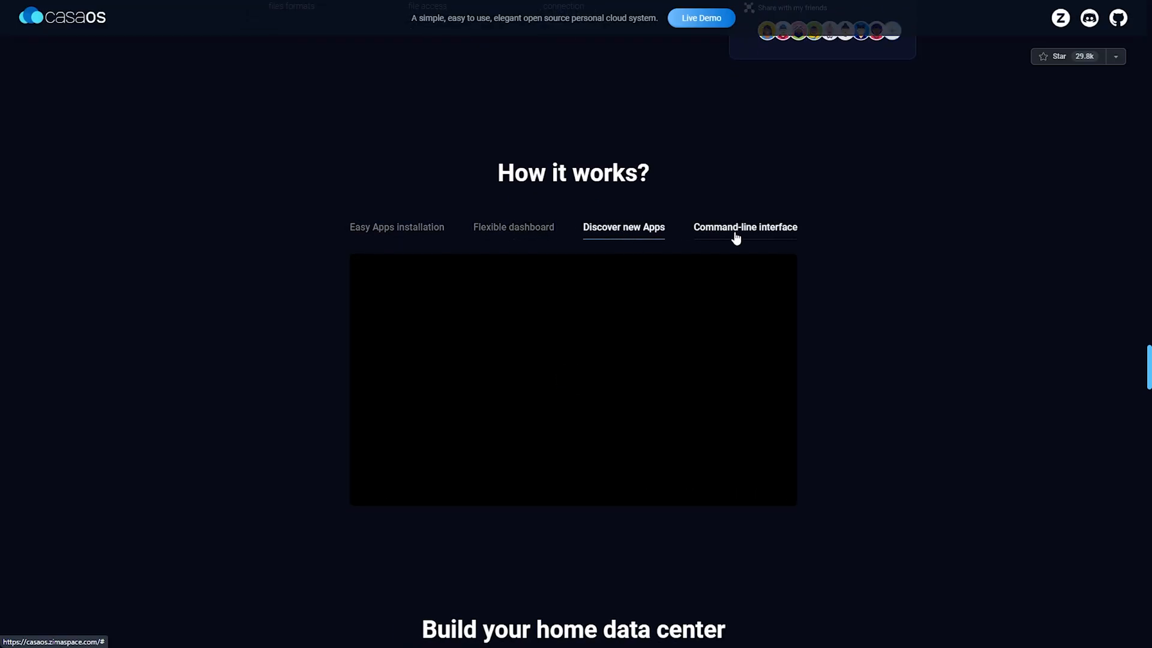
click(397, 227)
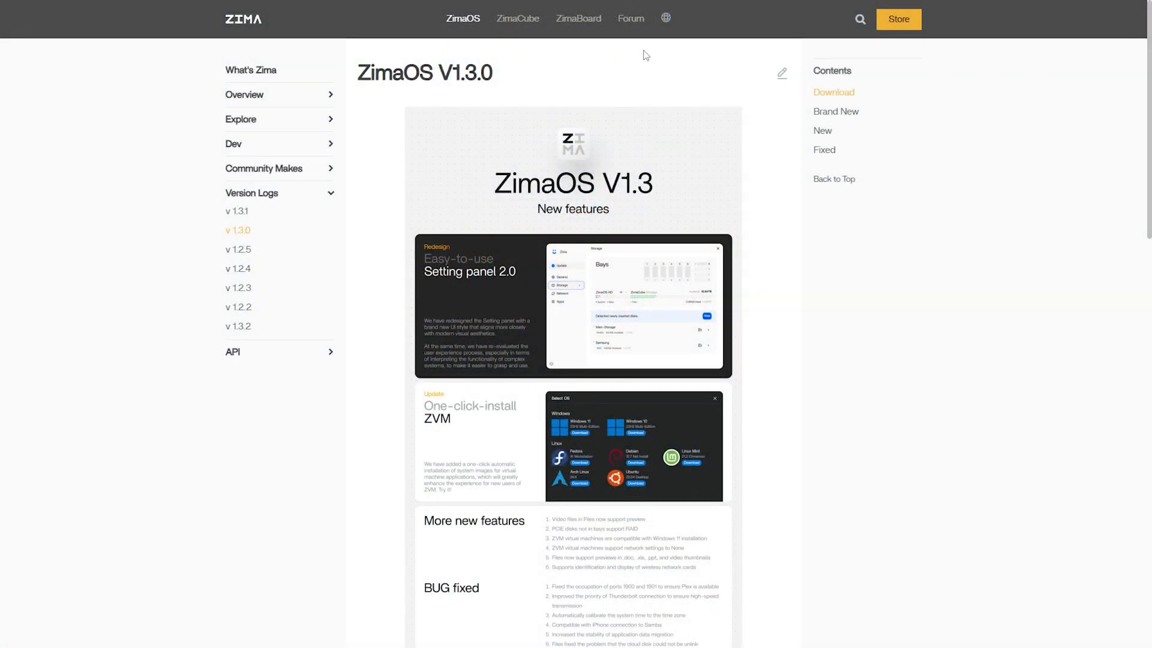
Scroll the V1.3.0 release notes past the banner to the Download links, Brand New, New and Fixed lists
scroll(down, 3)
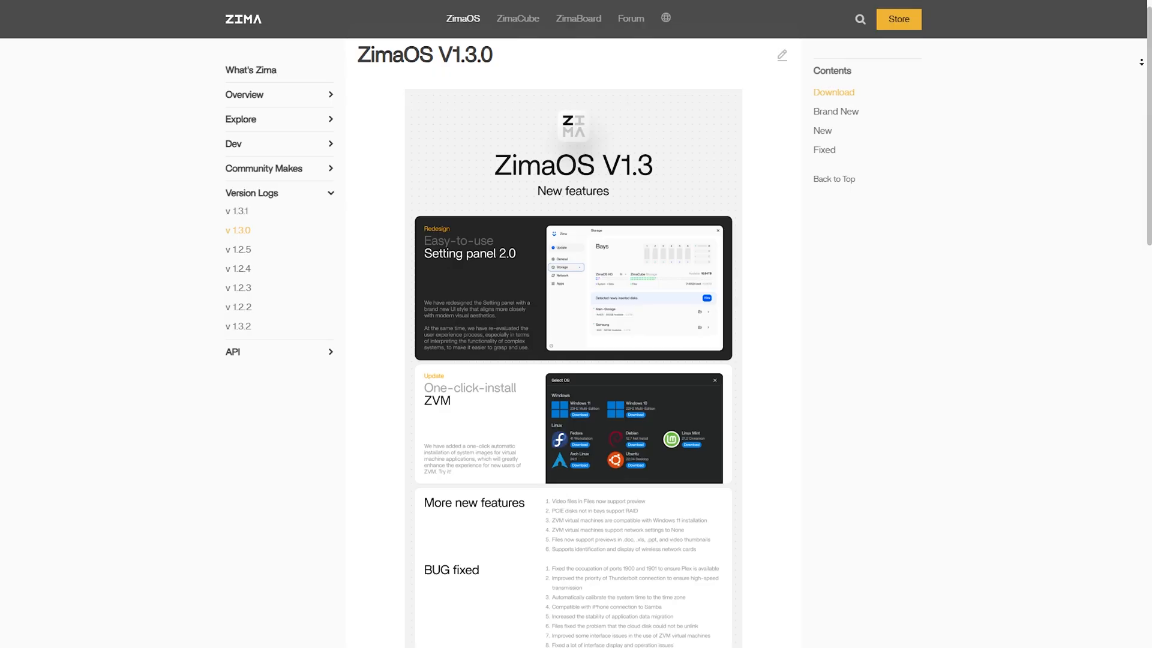
scroll(down, 3)
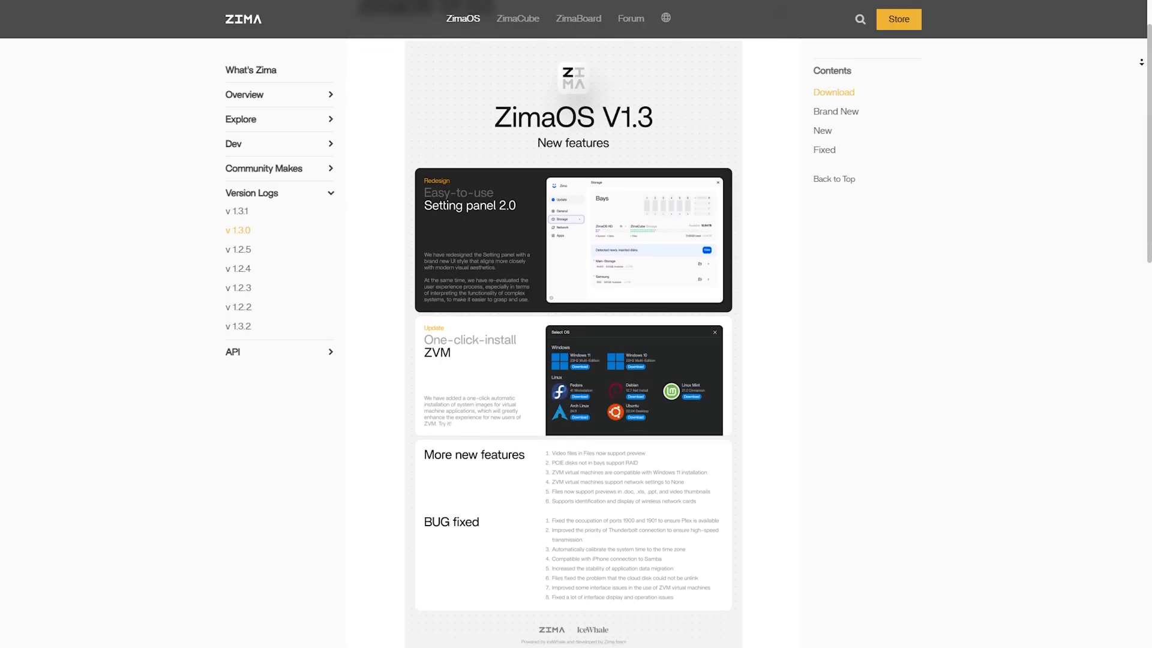
scroll(down, 3)
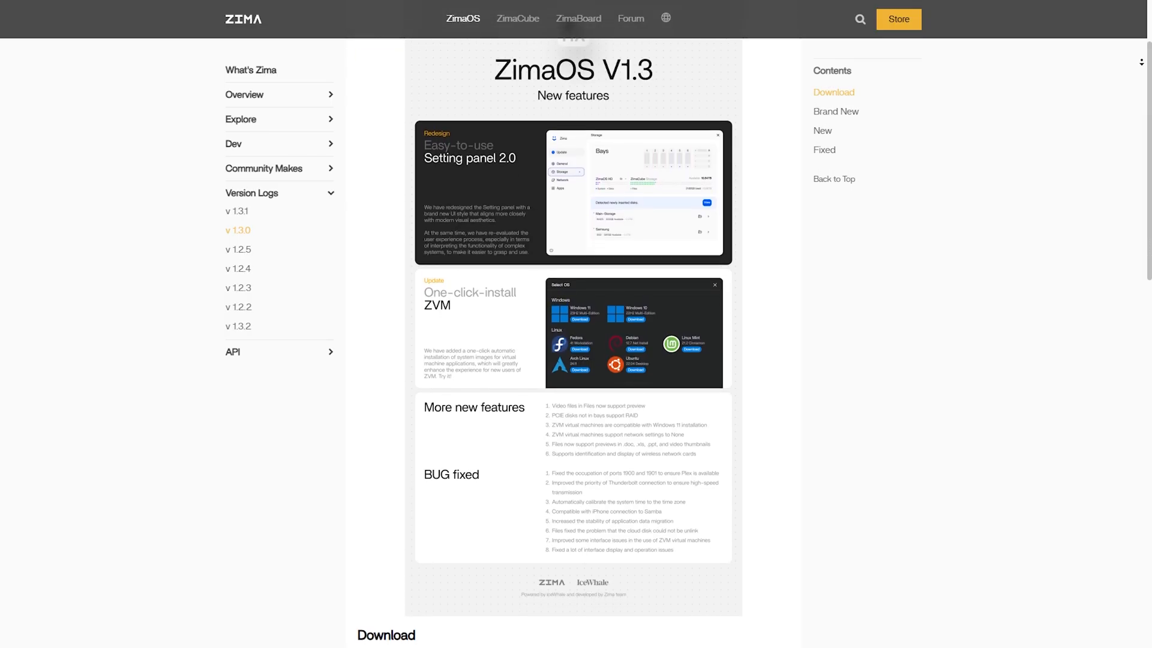
scroll(down, 3)
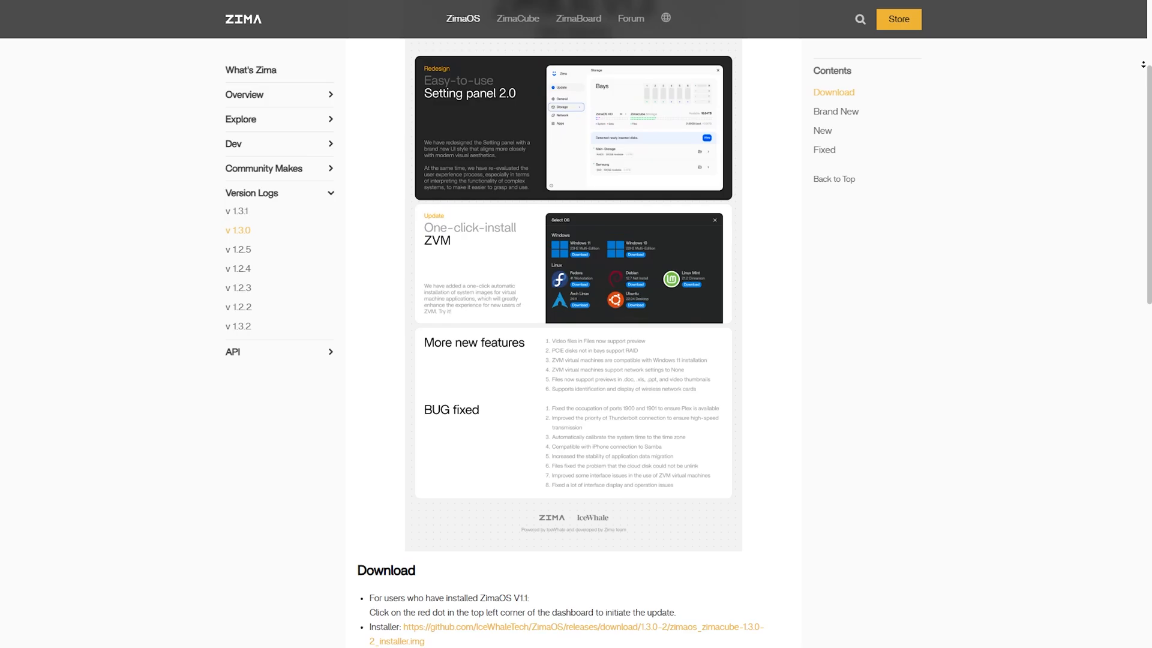
scroll(down, 3)
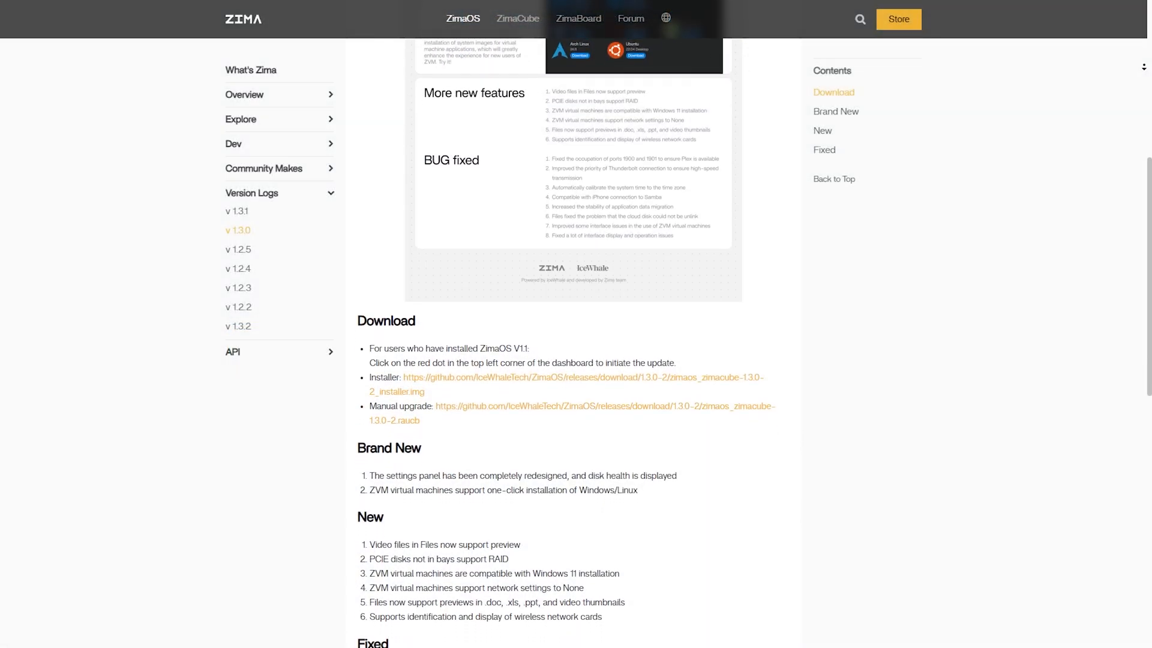
scroll(down, 3)
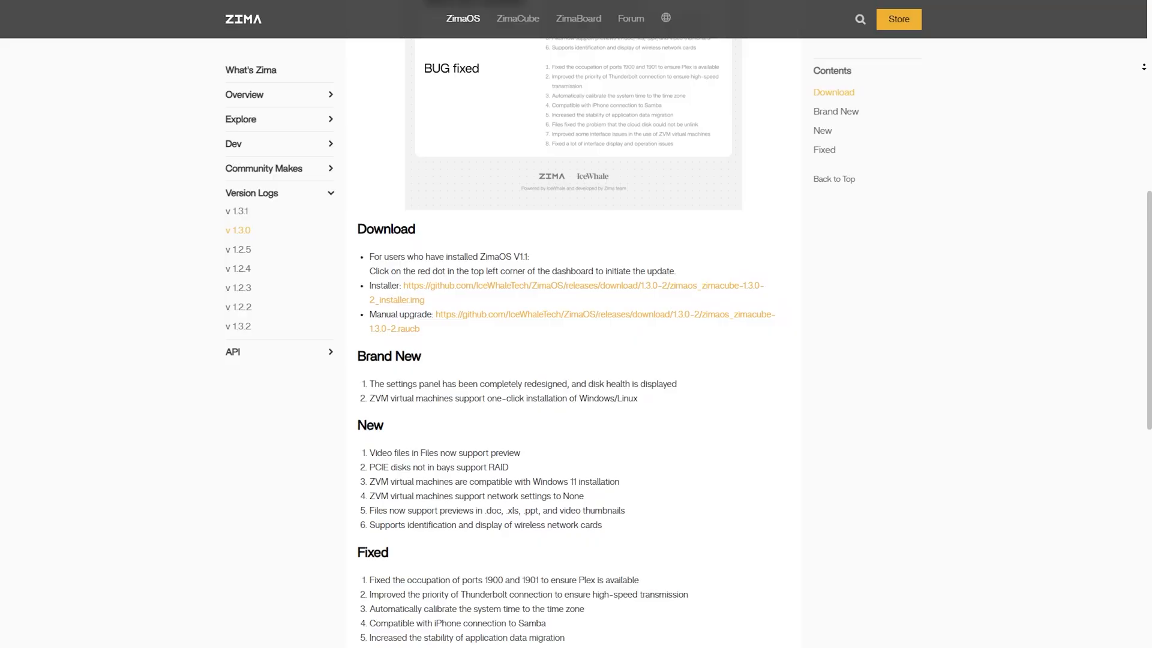